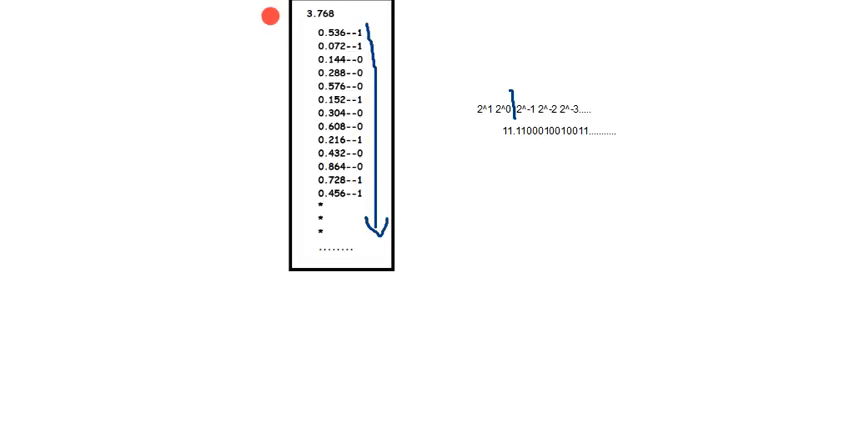
pyautogui.moveTo(500, 144)
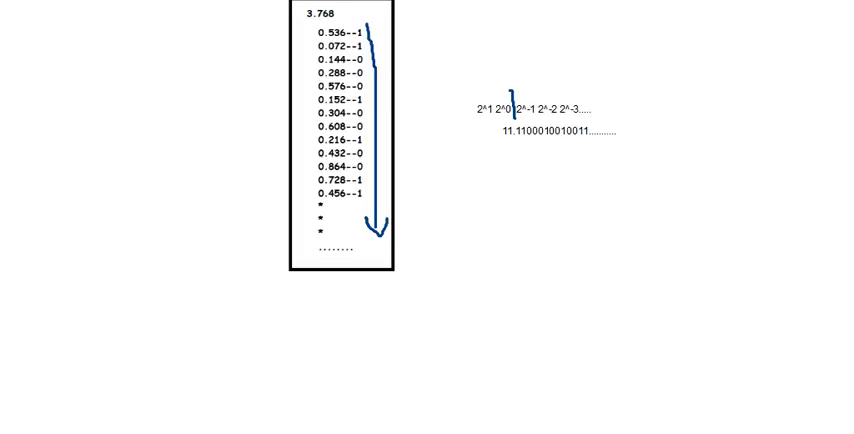
# Replace the float variable's old value with 3.5 in the C-Free example program.
pyautogui.click(372, 48)
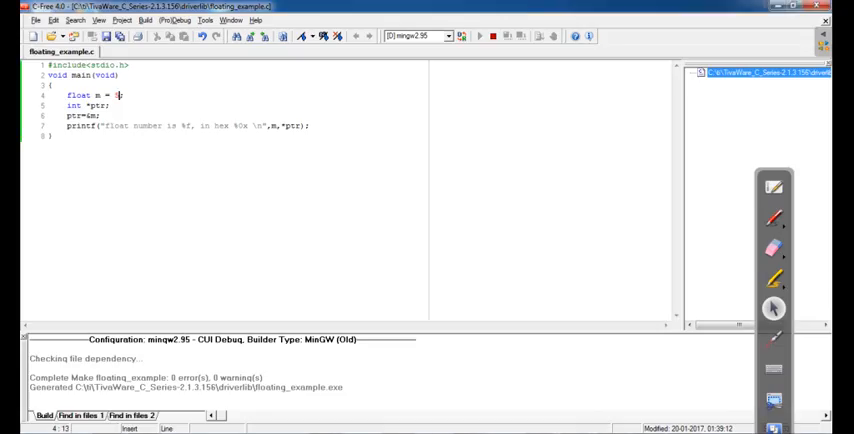
pyautogui.press('Backspace')
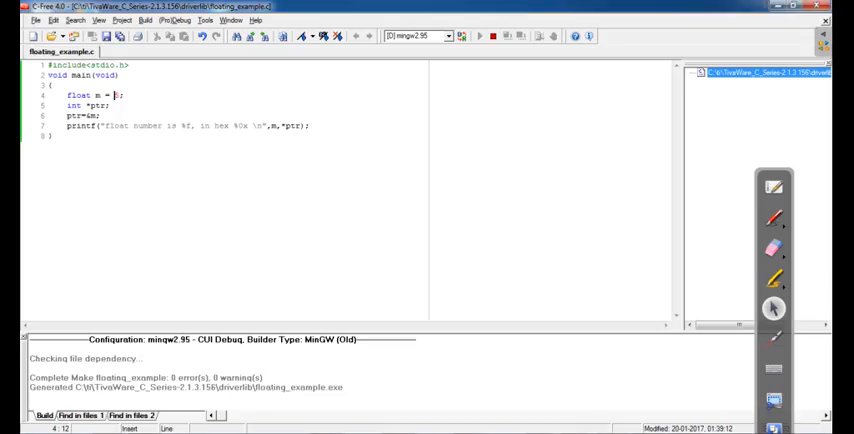
pyautogui.write('3.5')
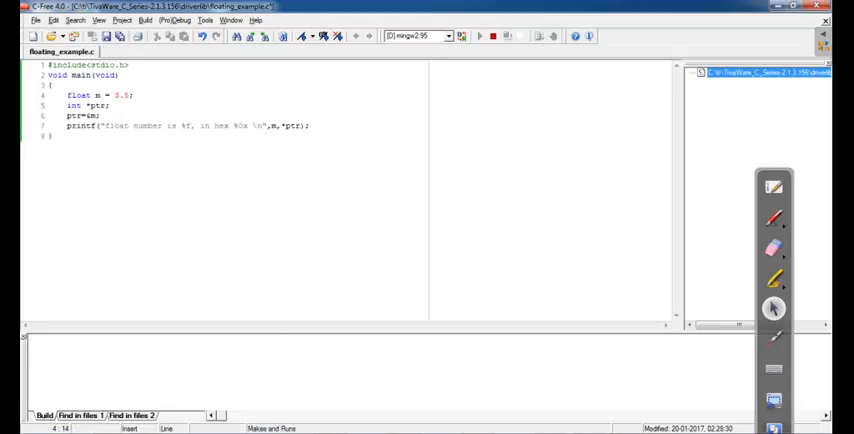
pyautogui.click(478, 36)
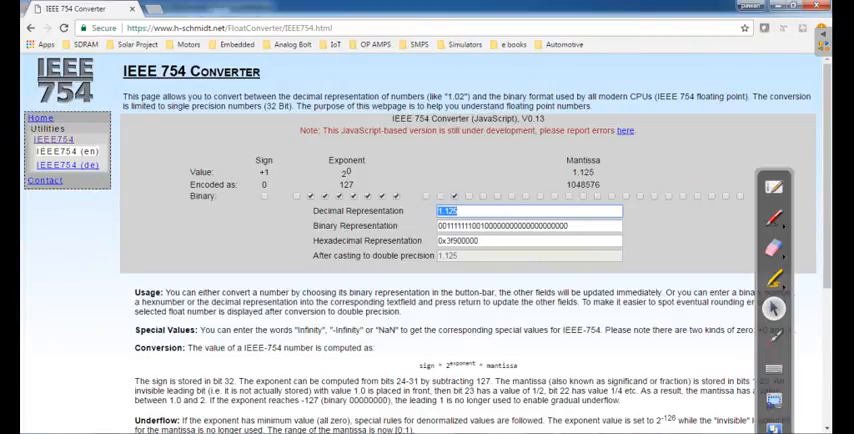
# Enter 3.5 in the converter's Decimal Representation field to read its sign, exponent and mantissa.
pyautogui.write('3.5')
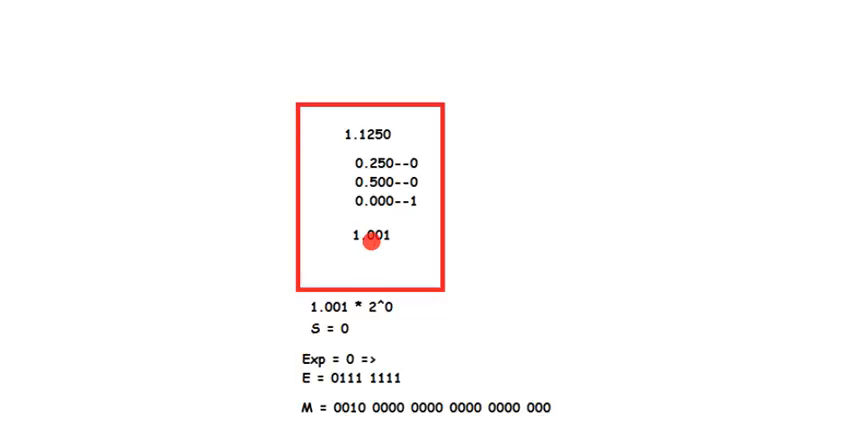
pyautogui.moveTo(372, 242)
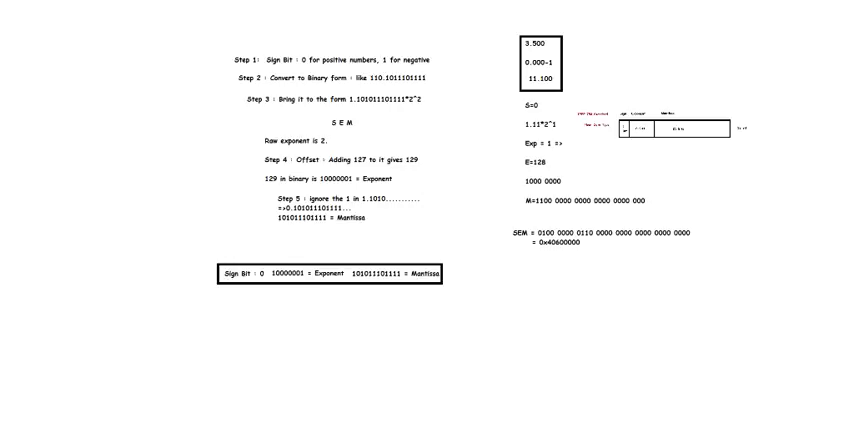
# Scroll to the slide listing Steps 1–5 beside the 3.5 worked example.
pyautogui.scroll(-3)
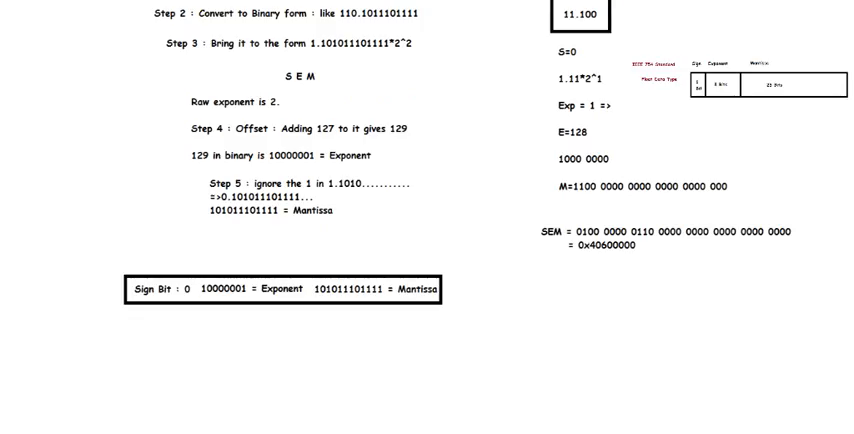